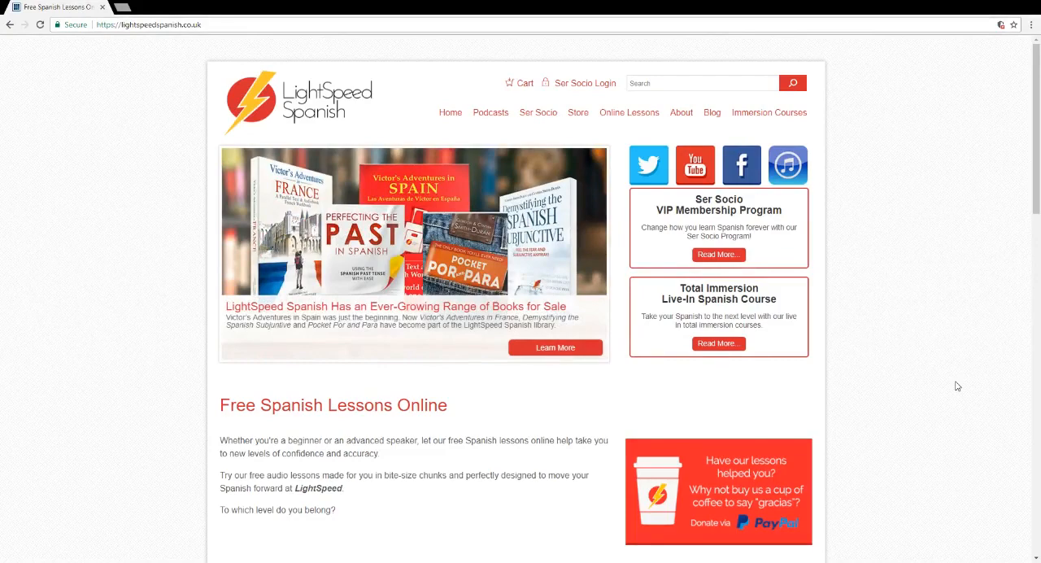
pyautogui.moveTo(970, 400)
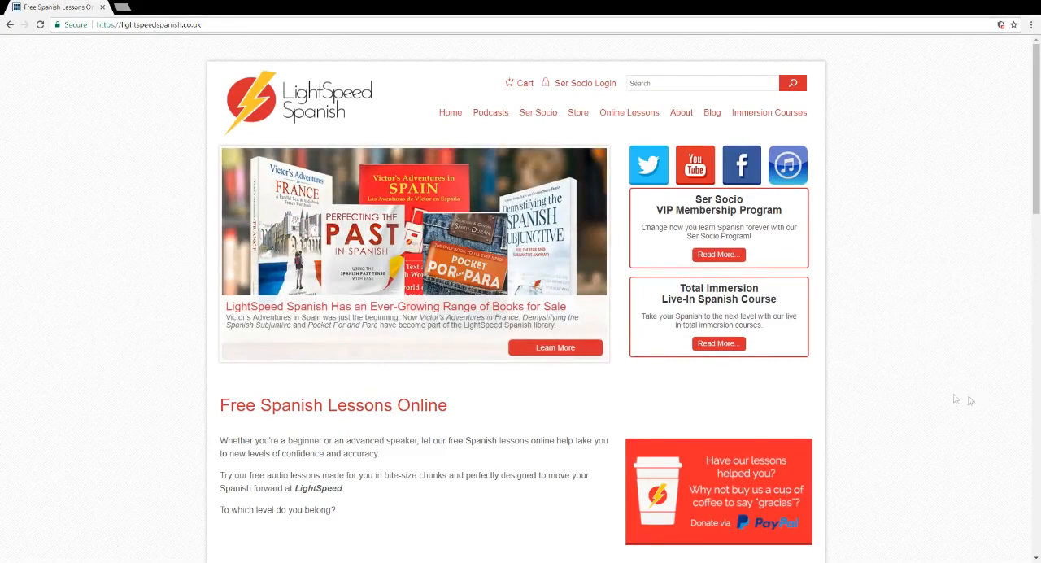
pyautogui.moveTo(952, 398)
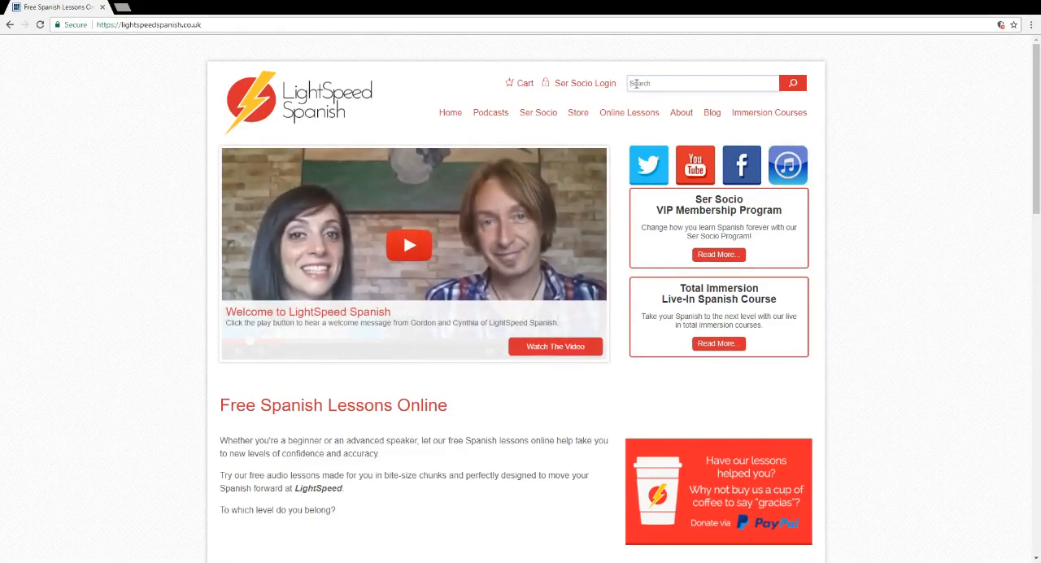
# Search the site for 'reflexive' and browse the reflexive-verb lesson results
pyautogui.click(703, 83)
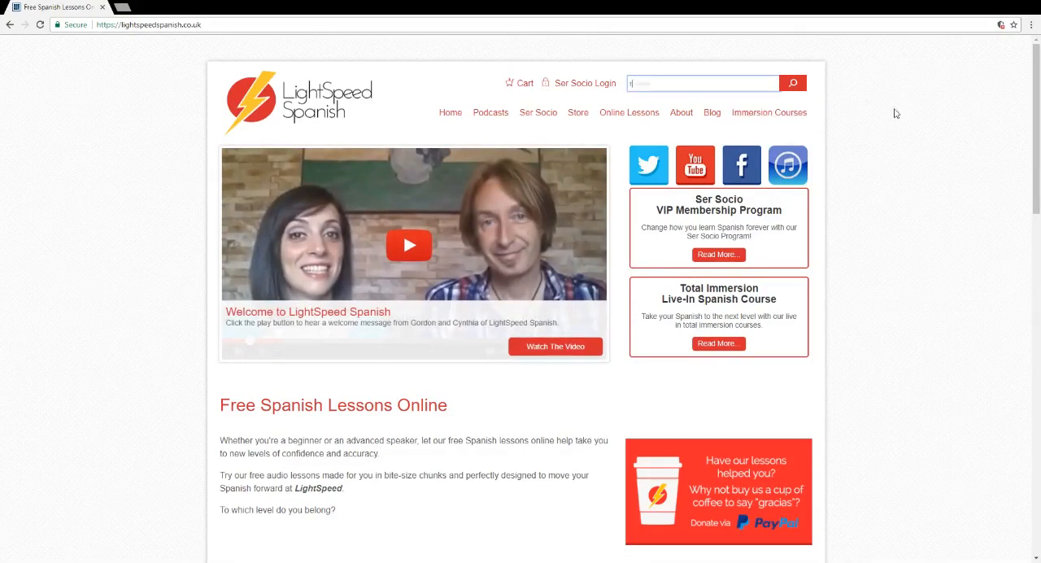
pyautogui.write('reflexive')
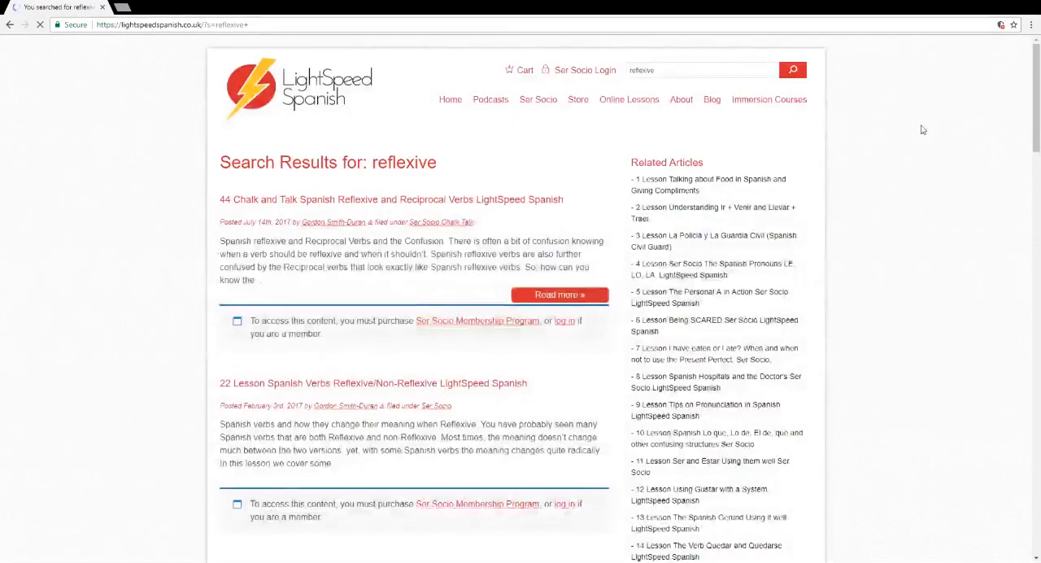
pyautogui.moveTo(442, 367)
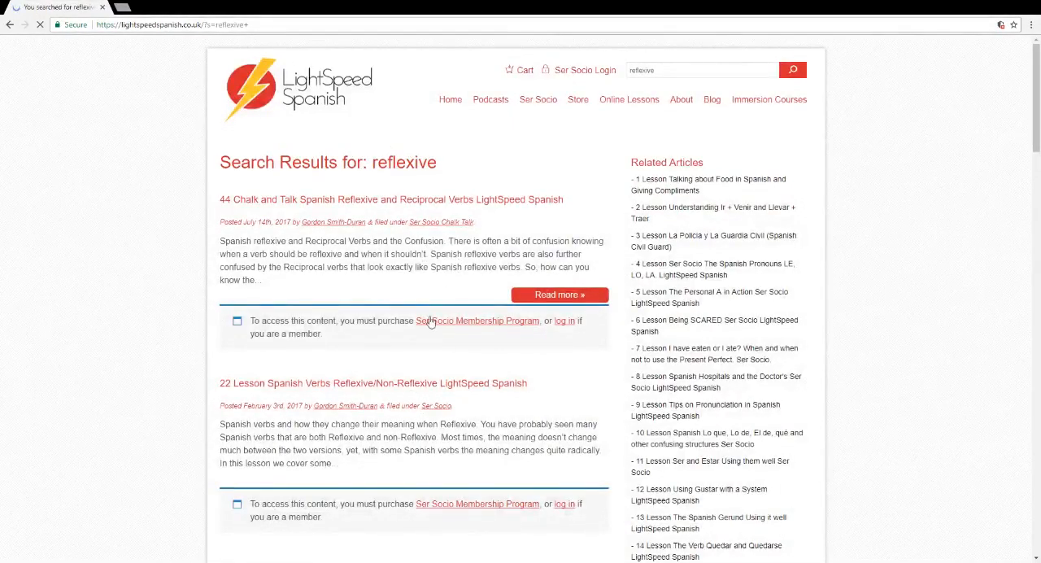
pyautogui.scroll(-3)
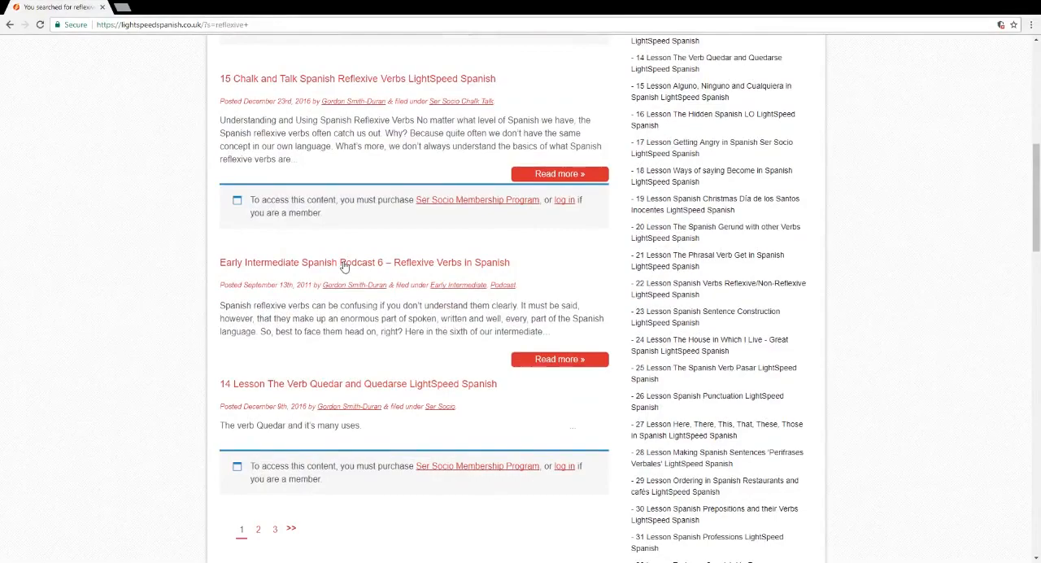
# Go to the 'Early Intermediate Spanish Podcast 6 – Reflexive Verbs in Spanish' lesson page
pyautogui.click(364, 261)
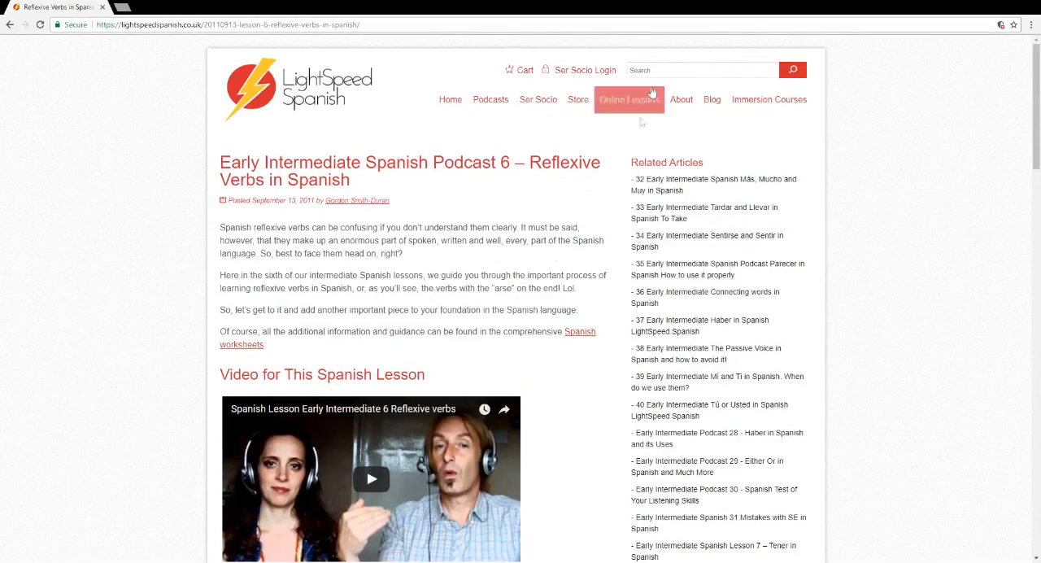
pyautogui.moveTo(750, 3)
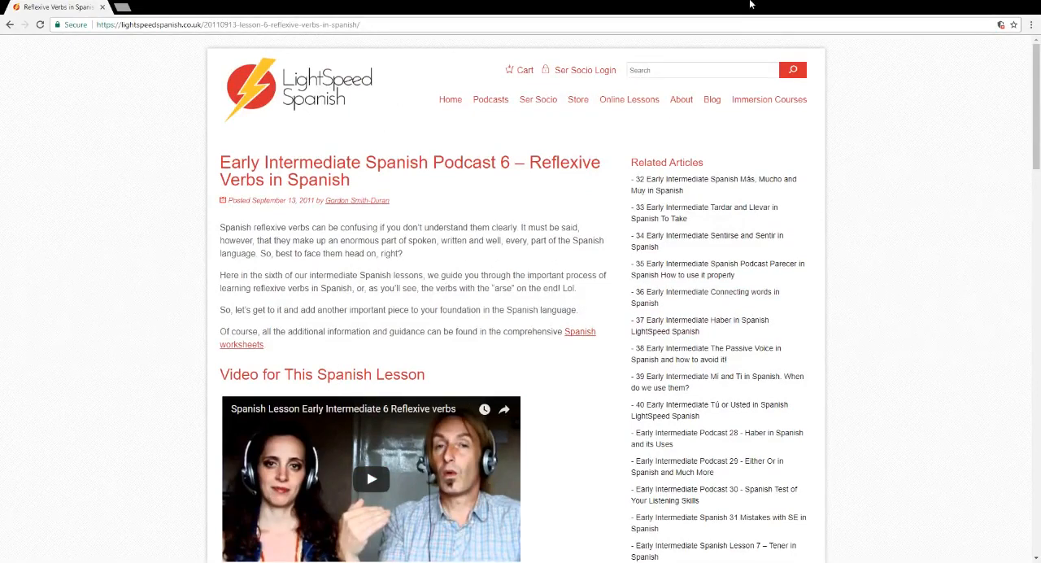
# Search the site for 'pronouns' and move to page 2 of the results
pyautogui.click(702, 70)
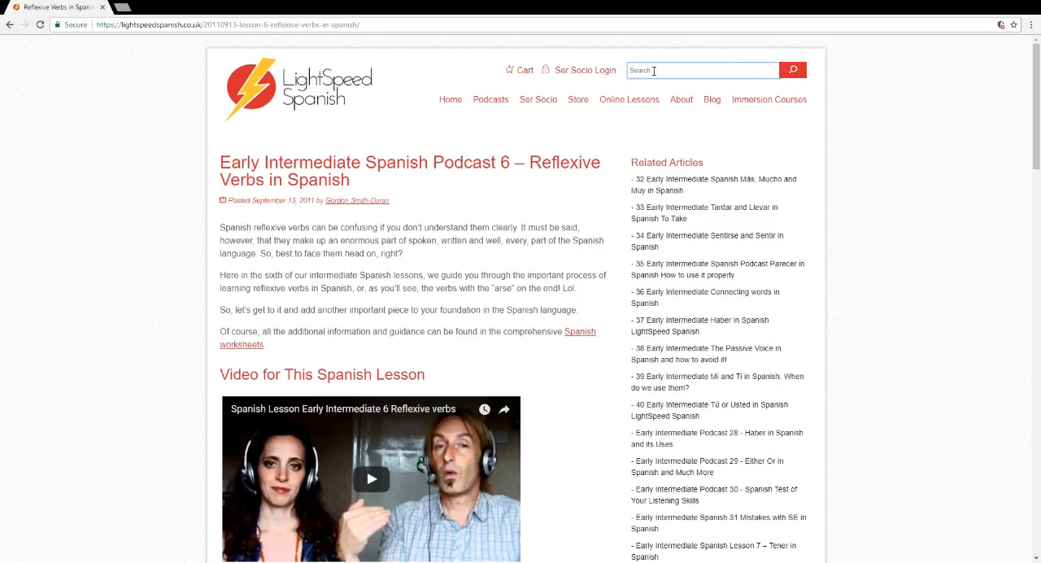
pyautogui.write('pronouns')
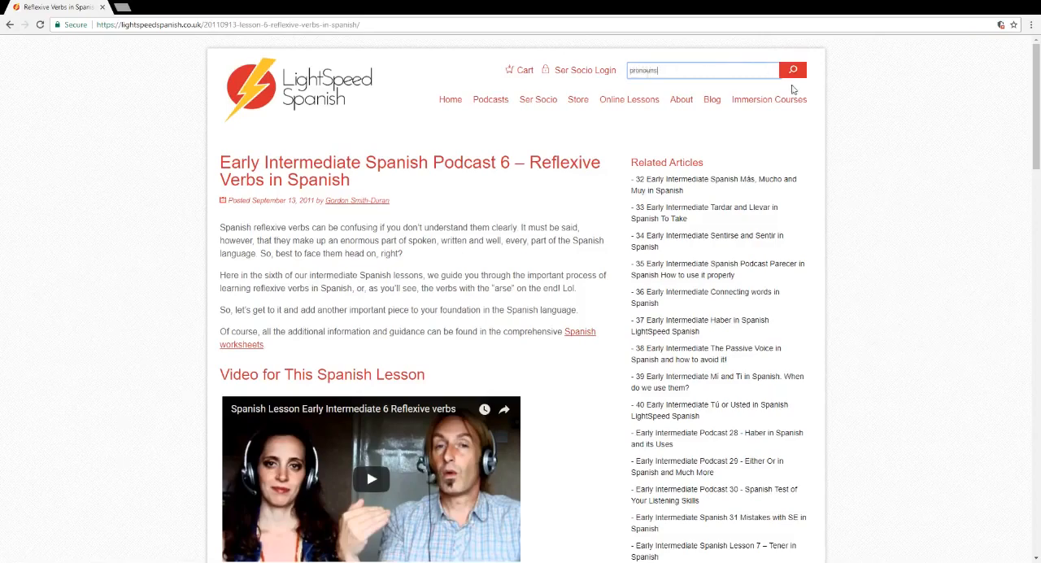
pyautogui.click(792, 69)
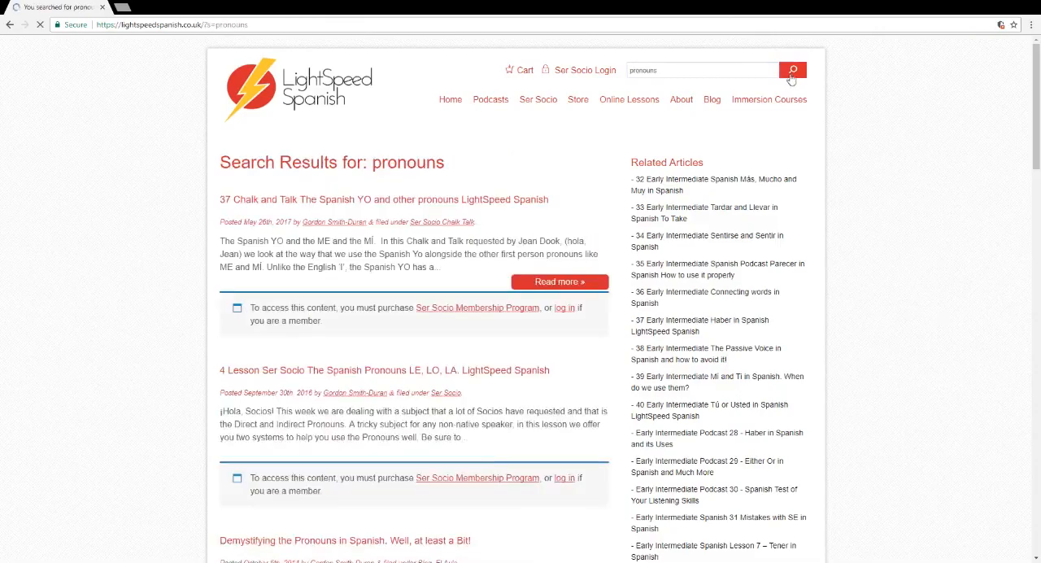
pyautogui.scroll(-3)
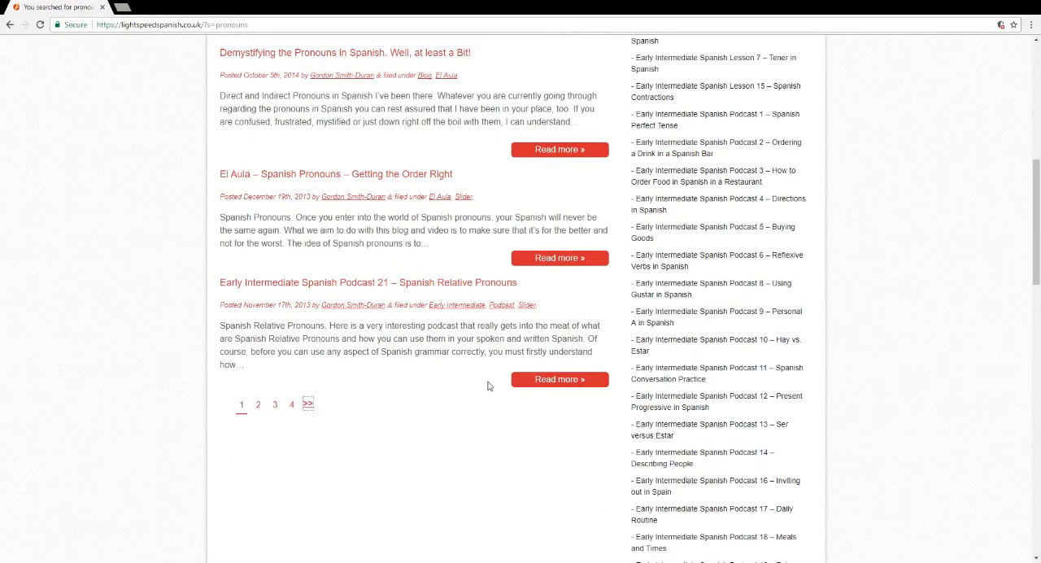
pyautogui.click(257, 405)
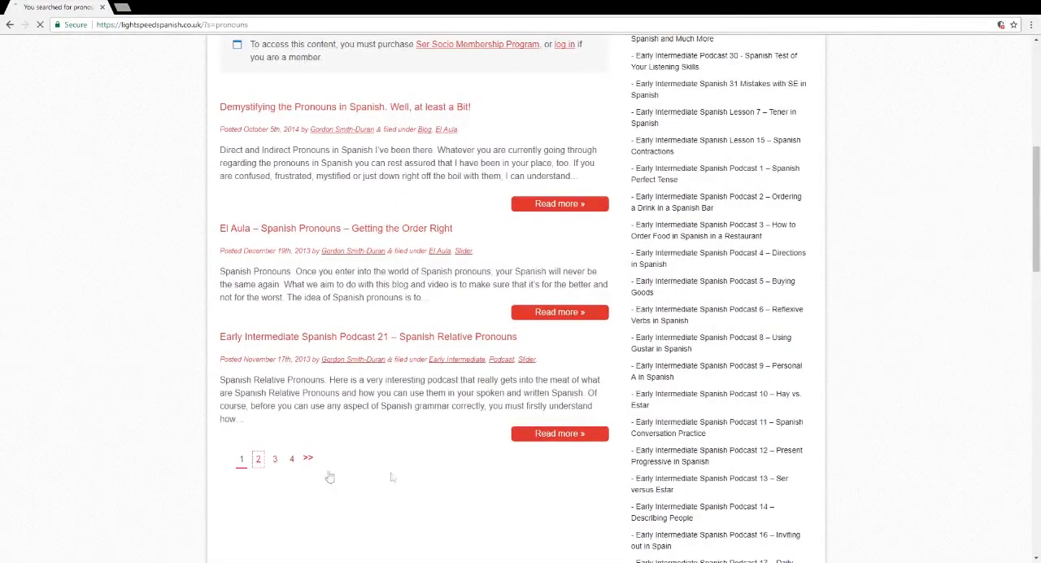
pyautogui.click(257, 459)
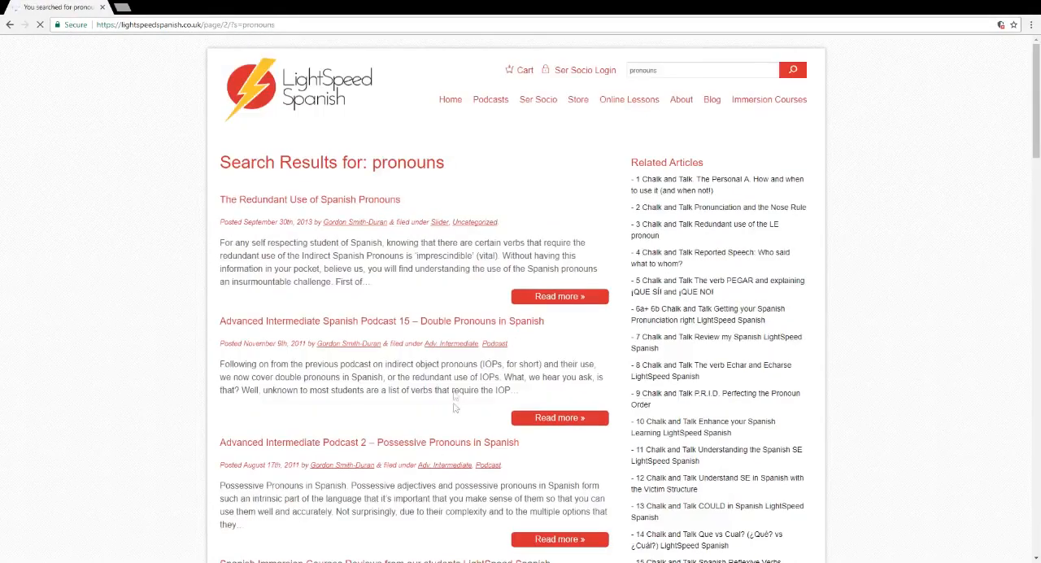
pyautogui.moveTo(628, 98)
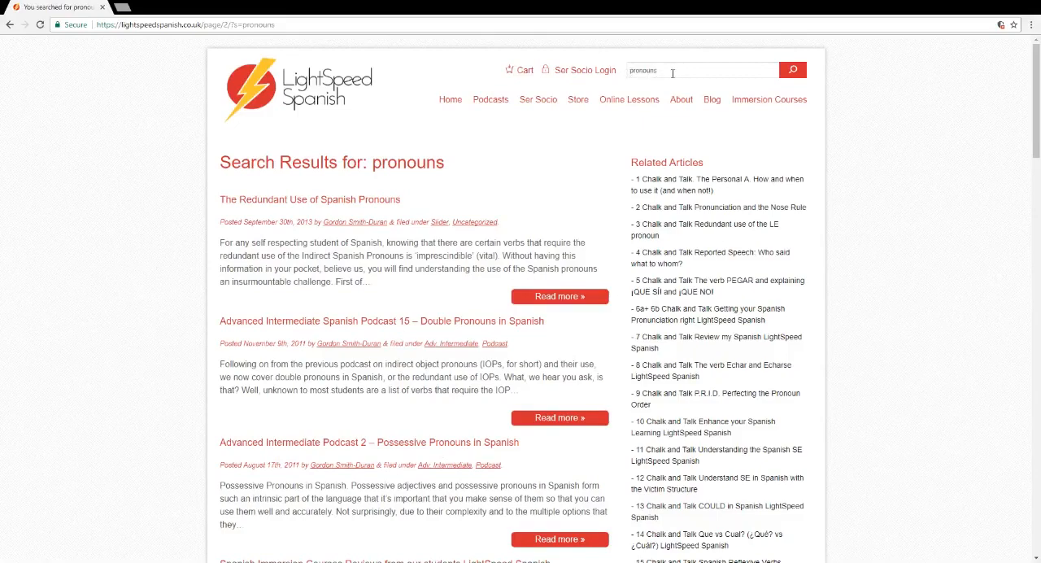
pyautogui.moveTo(704, 65)
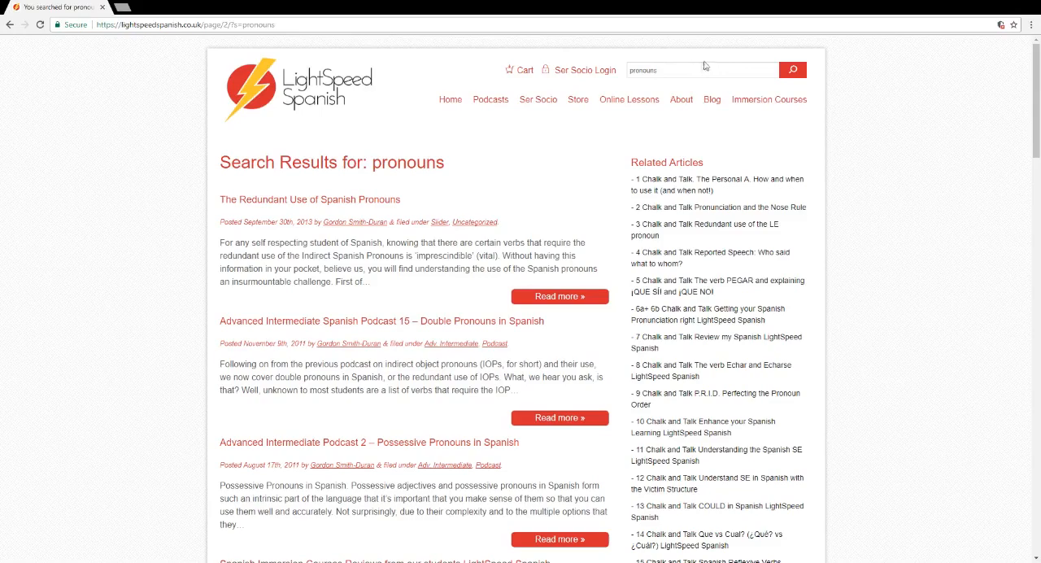
# View the All Episodes Lesson Table of Contents, reading through the podcast levels and additional materials
pyautogui.click(489, 99)
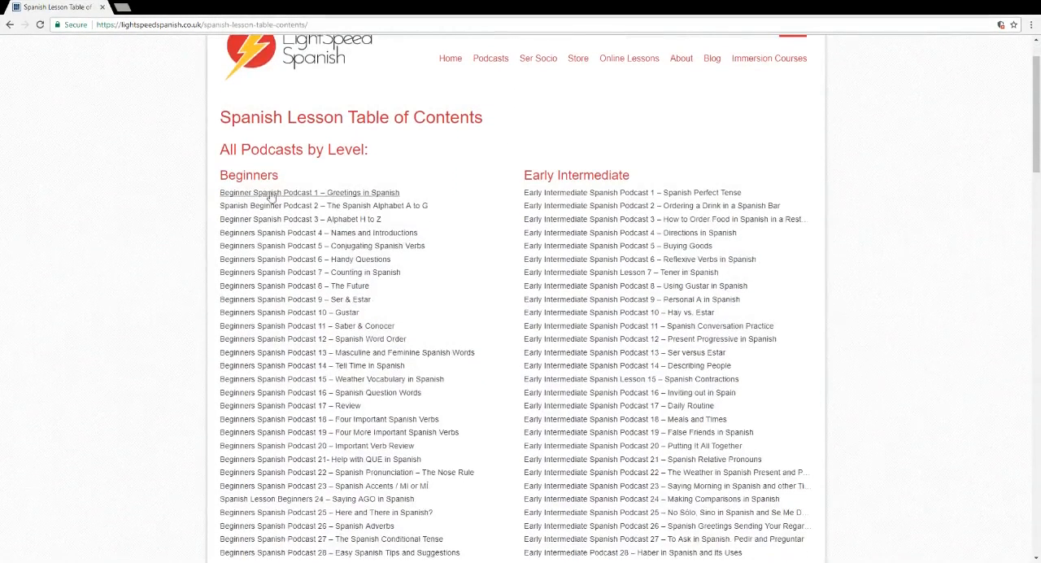
pyautogui.scroll(-3)
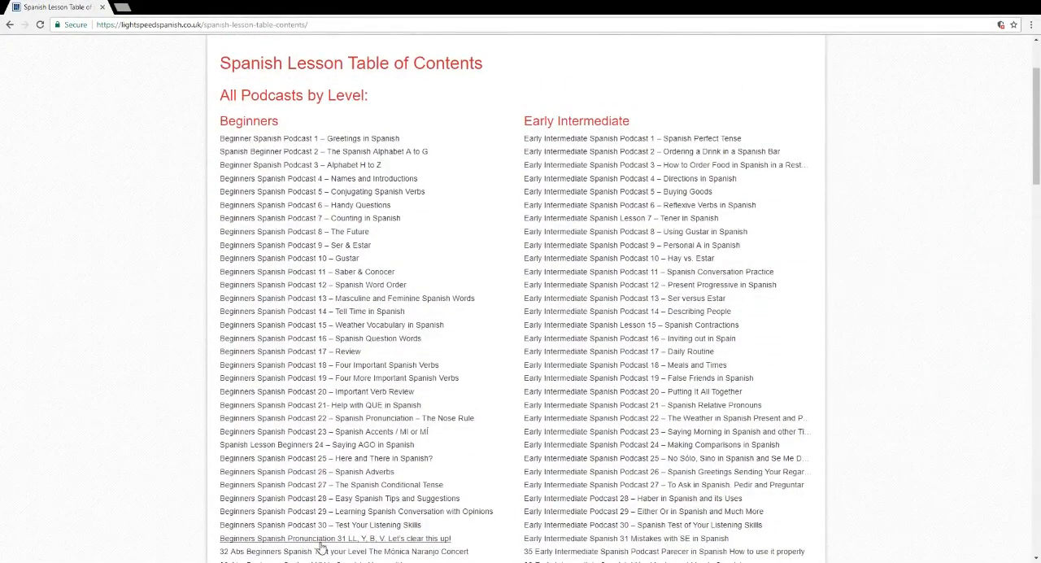
pyautogui.scroll(-3)
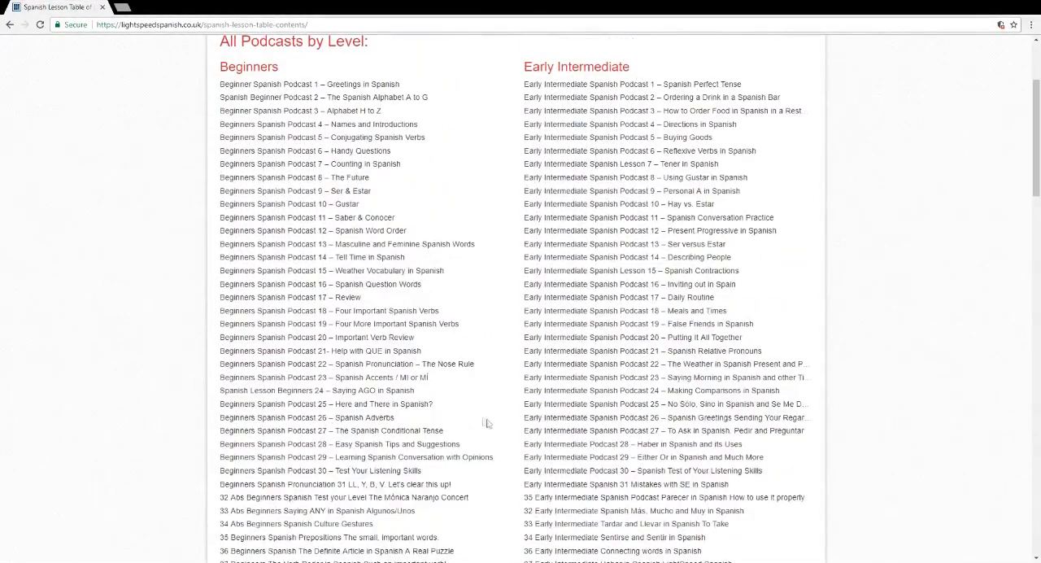
pyautogui.scroll(-3)
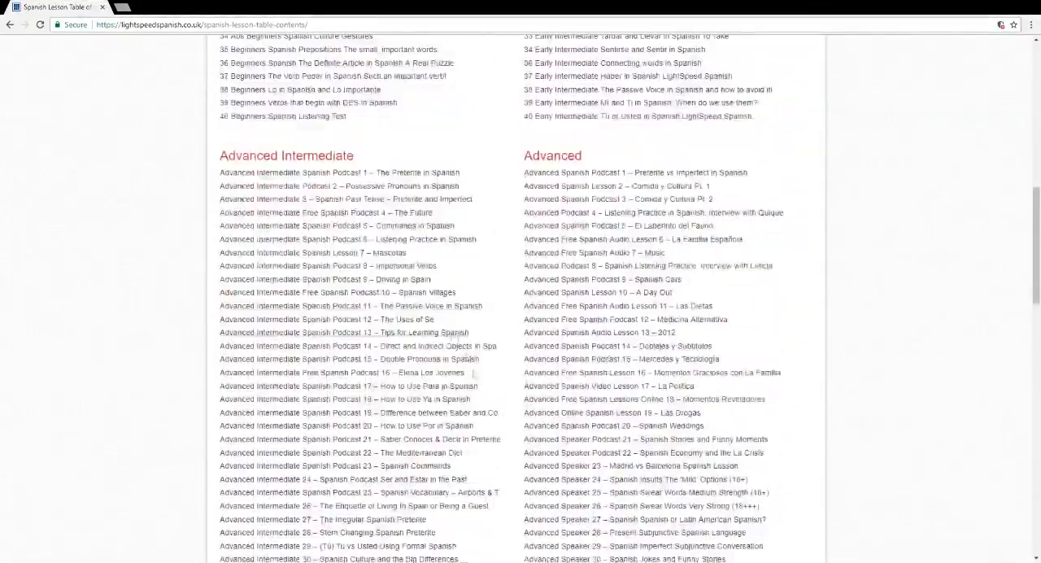
pyautogui.scroll(-3)
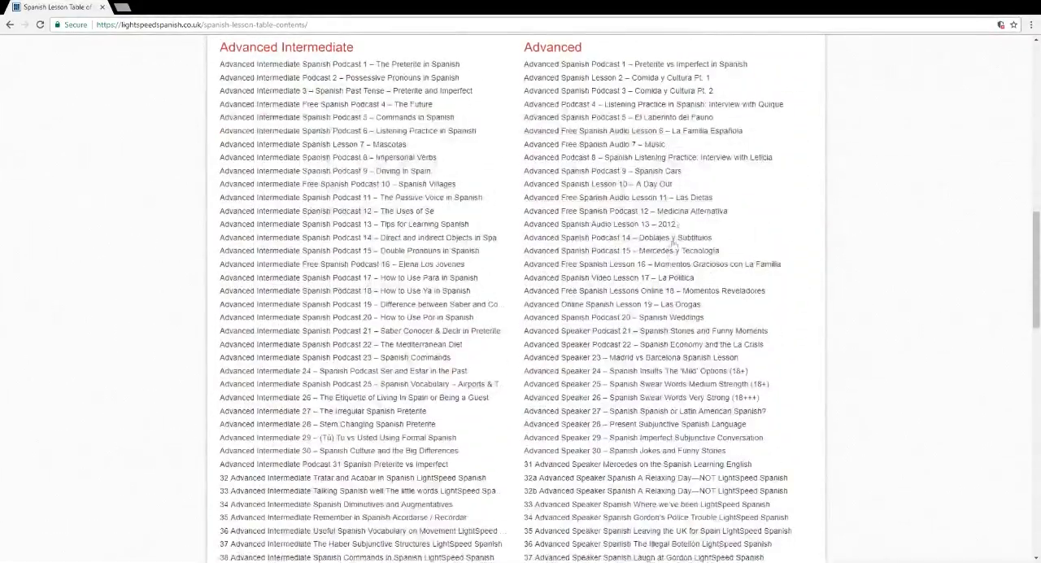
pyautogui.scroll(-3)
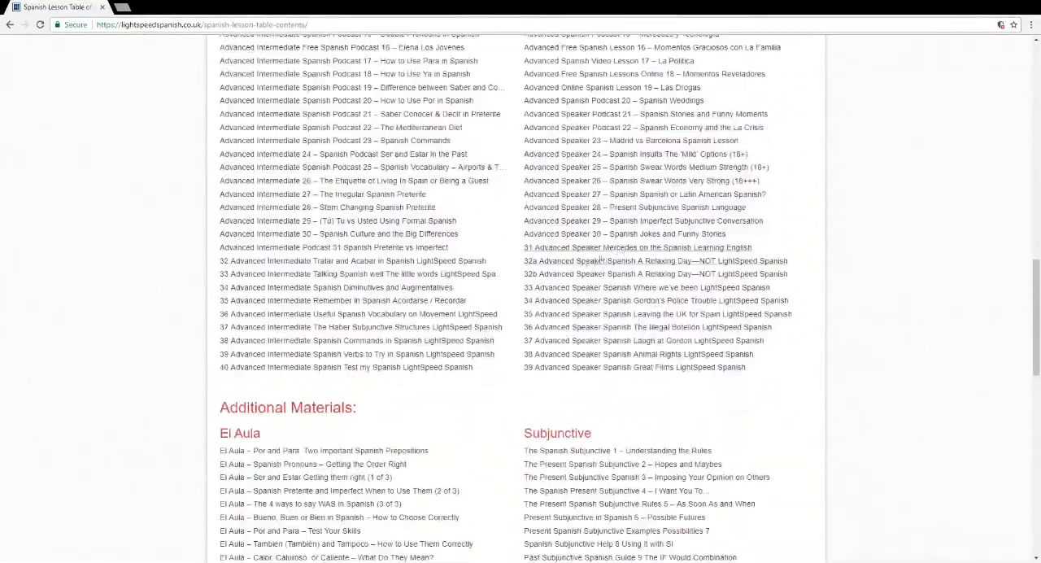
pyautogui.scroll(-3)
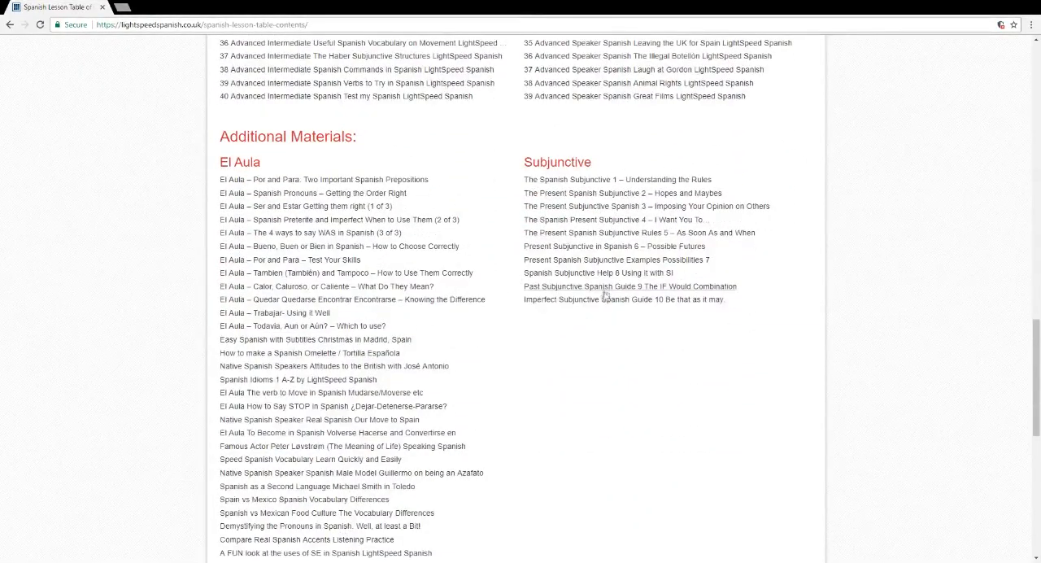
pyautogui.scroll(-3)
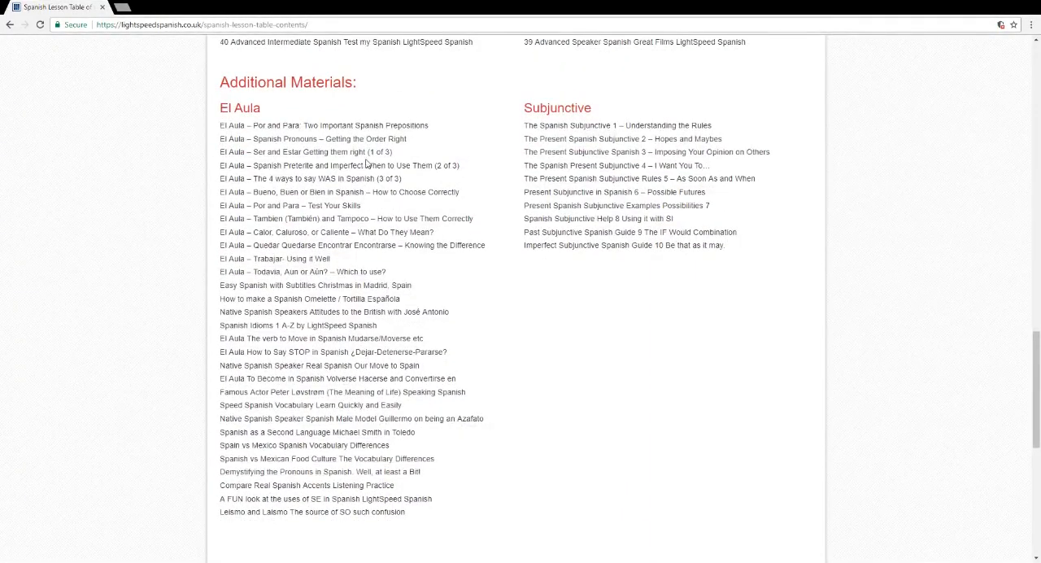
pyautogui.moveTo(306, 153)
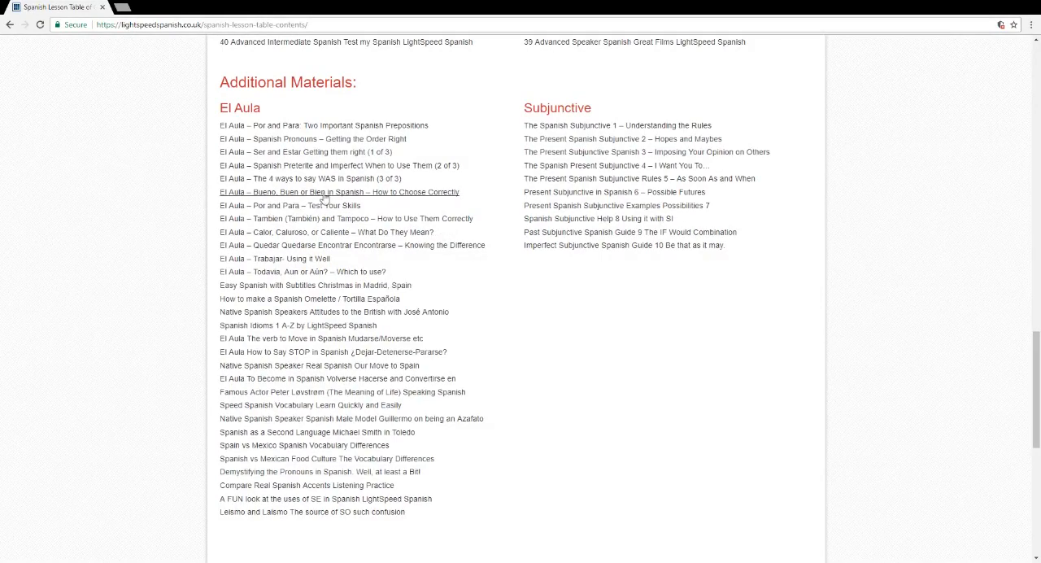
pyautogui.scroll(3)
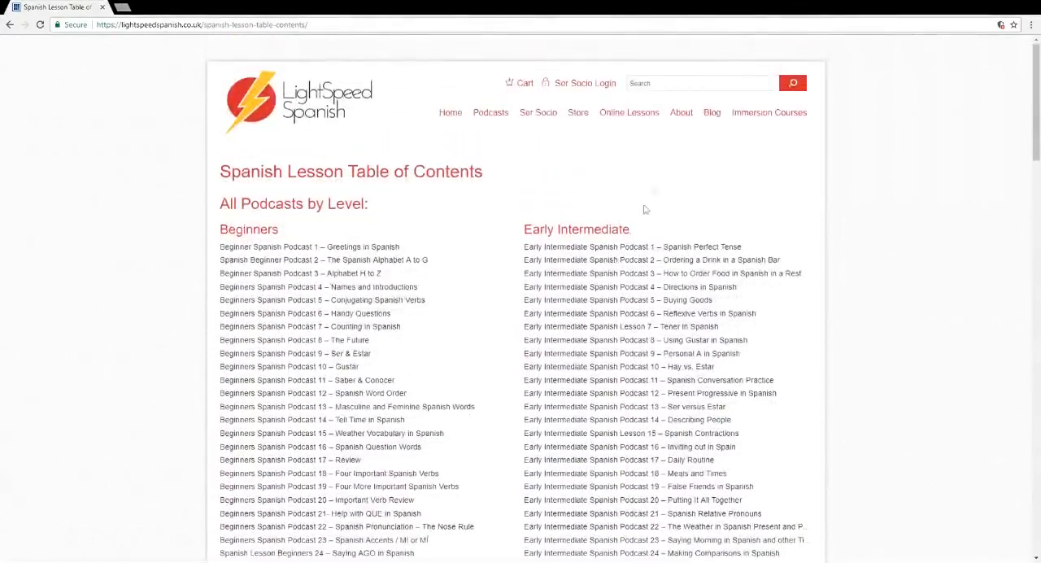
pyautogui.click(490, 112)
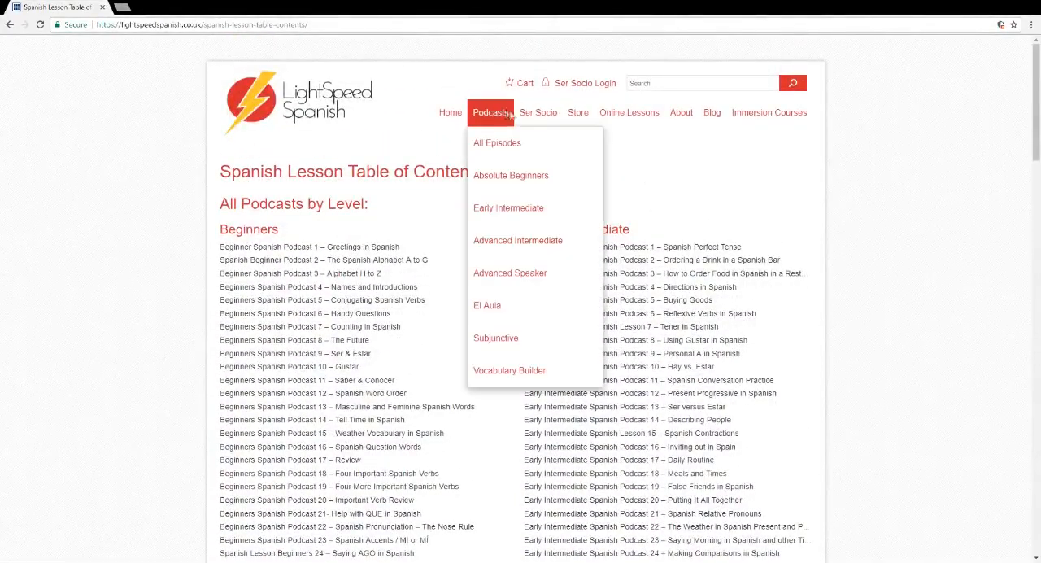
pyautogui.moveTo(501, 147)
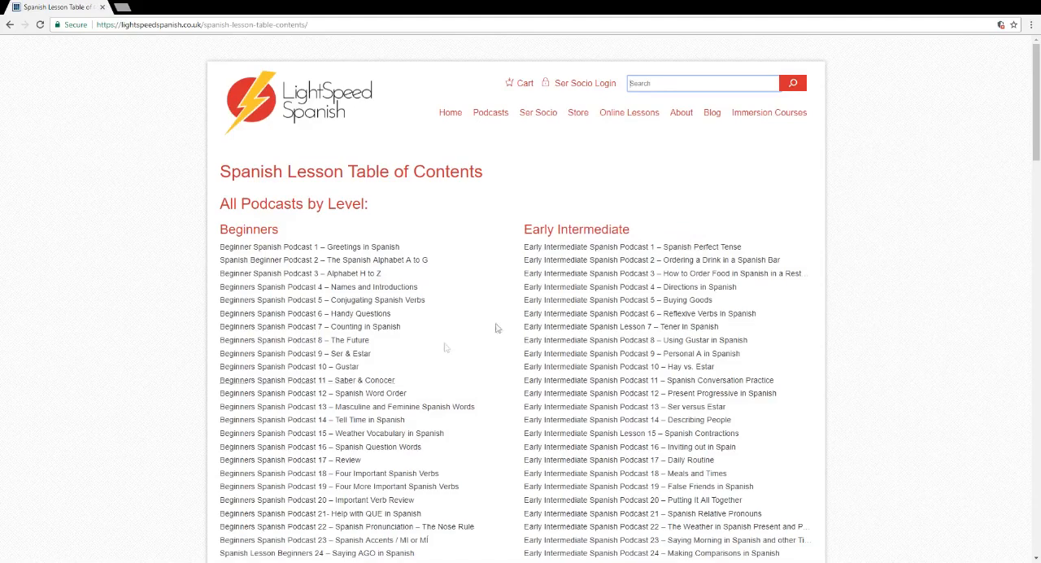
pyautogui.moveTo(543, 244)
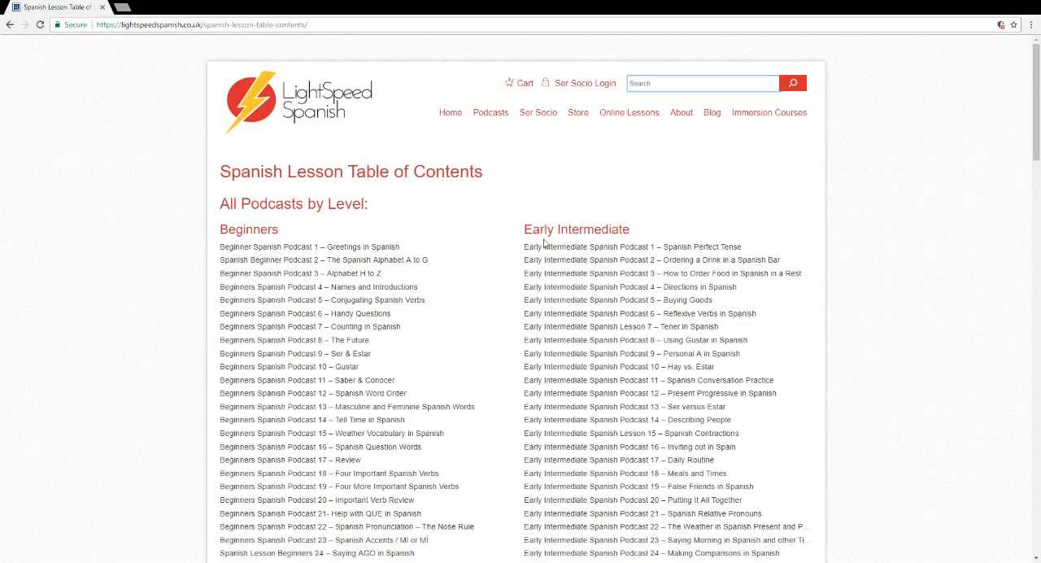
pyautogui.moveTo(537, 112)
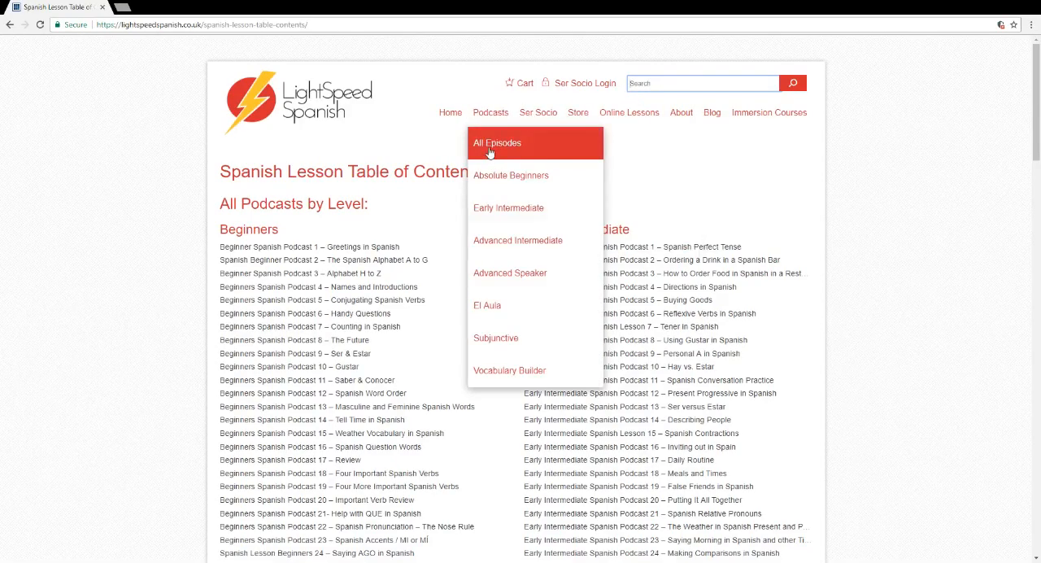
pyautogui.scroll(-3)
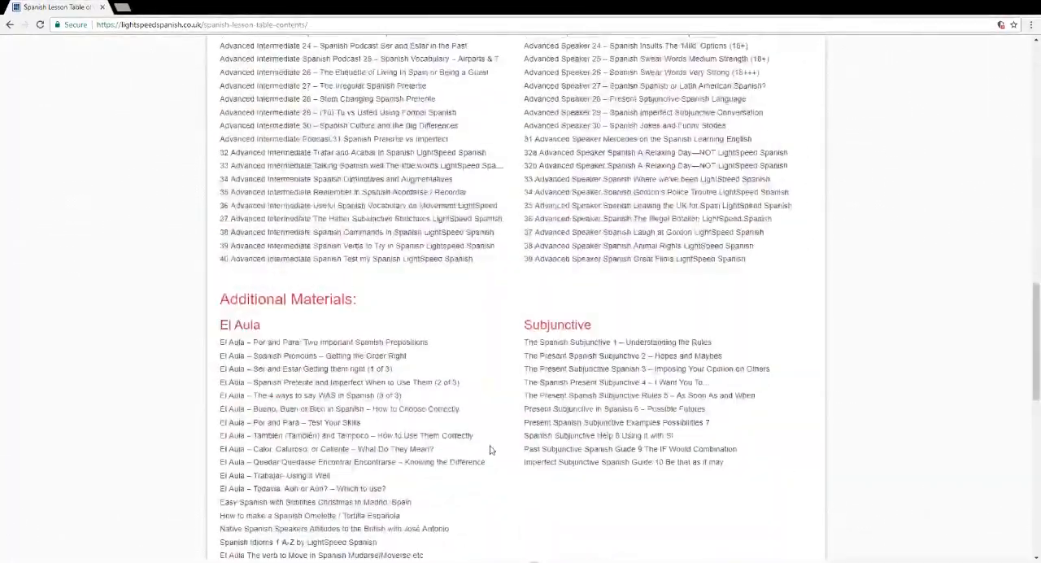